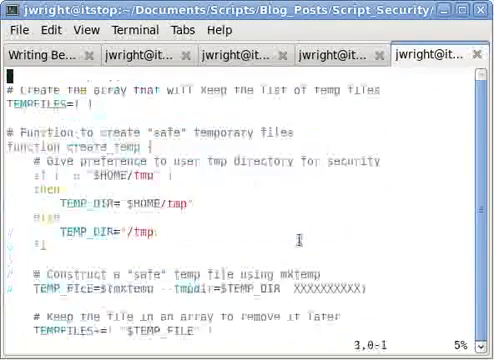
{"action": "scroll", "scroll_direction": "up", "scroll_amount": 3}
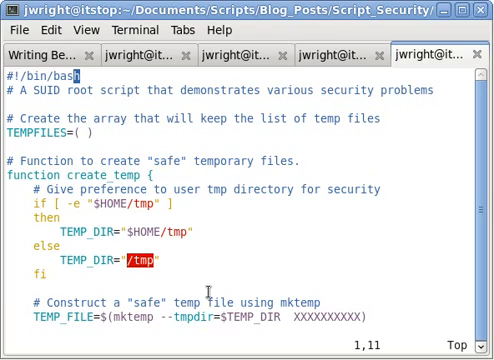
{"action": "mouse_move", "coordinate": [210, 288]}
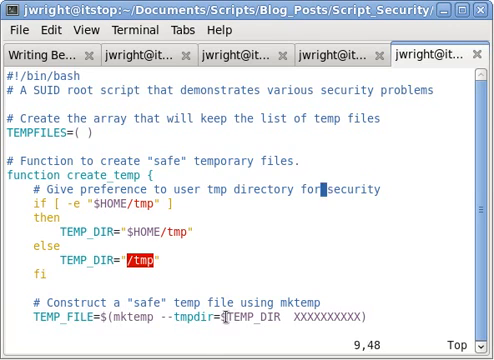
{"action": "scroll", "scroll_direction": "down", "scroll_amount": 3}
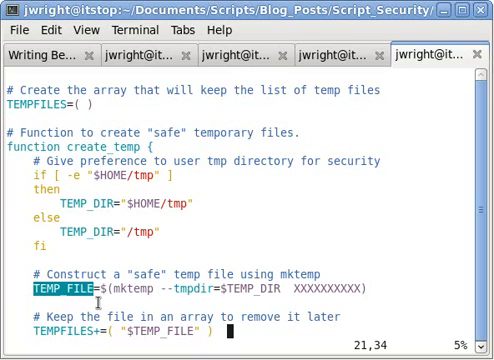
{"action": "mouse_move", "coordinate": [140, 316]}
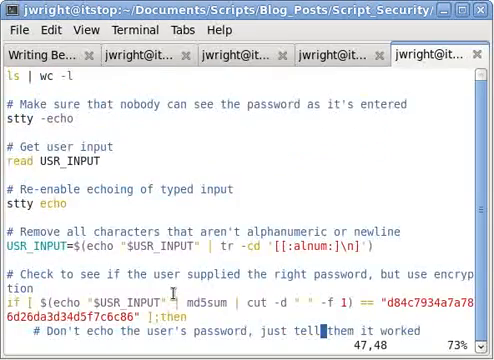
{"action": "scroll", "scroll_direction": "down", "scroll_amount": 3}
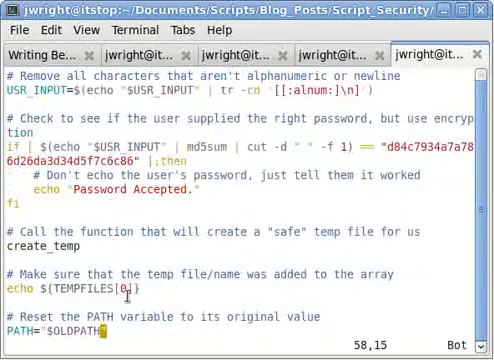